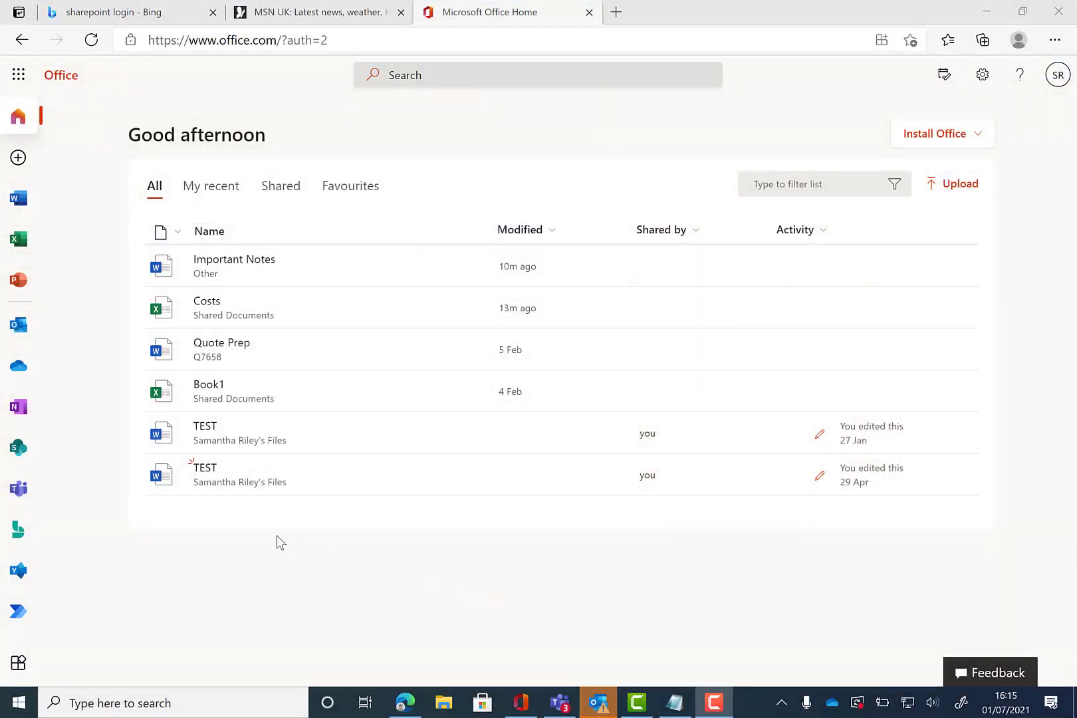
{"action": "mouse_move", "coordinate": [97, 81]}
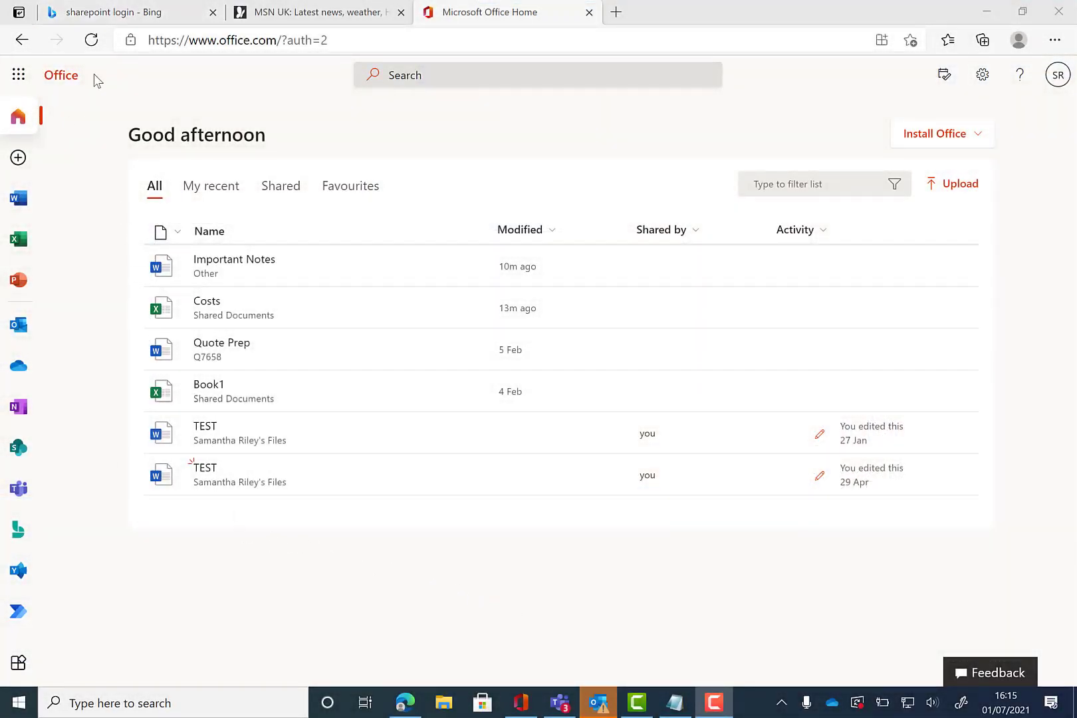
{"action": "mouse_move", "coordinate": [37, 241]}
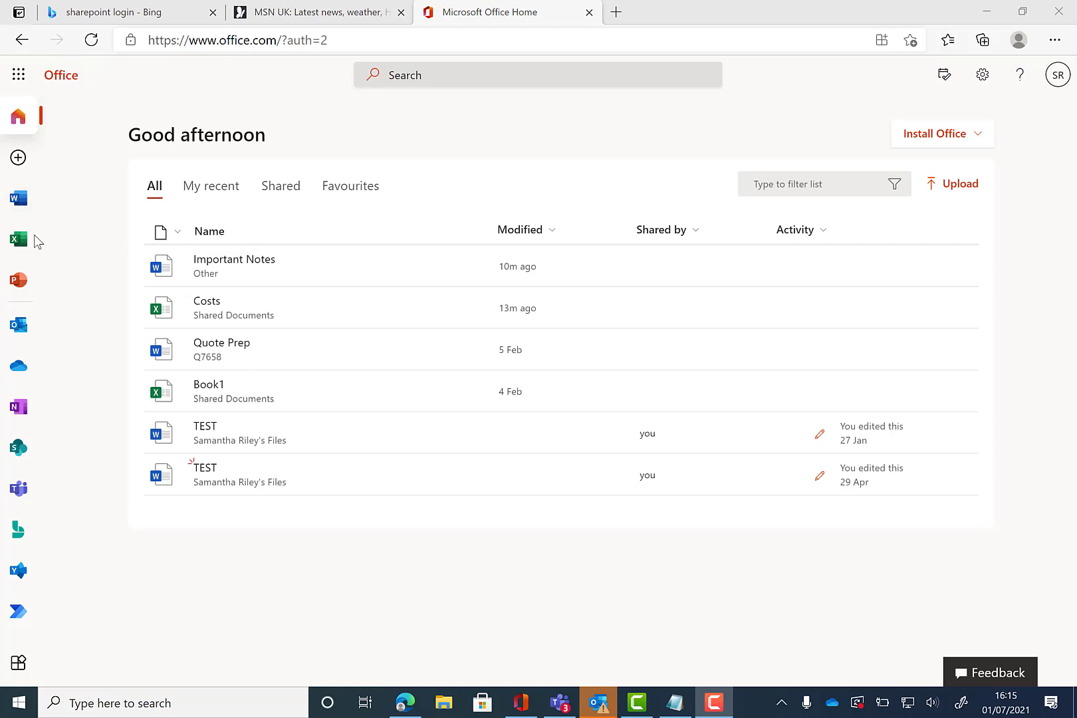
{"action": "mouse_move", "coordinate": [18, 448]}
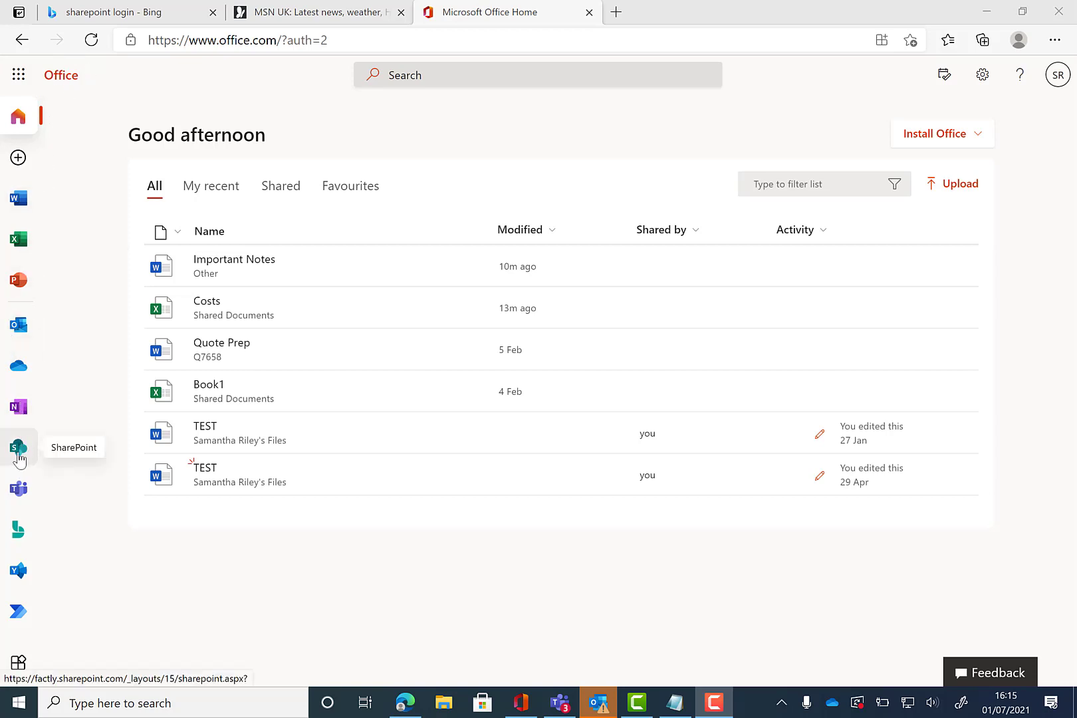
- Open the SharePoint start page from the Office.com rail and focus its search box
{"action": "left_click", "coordinate": [18, 450]}
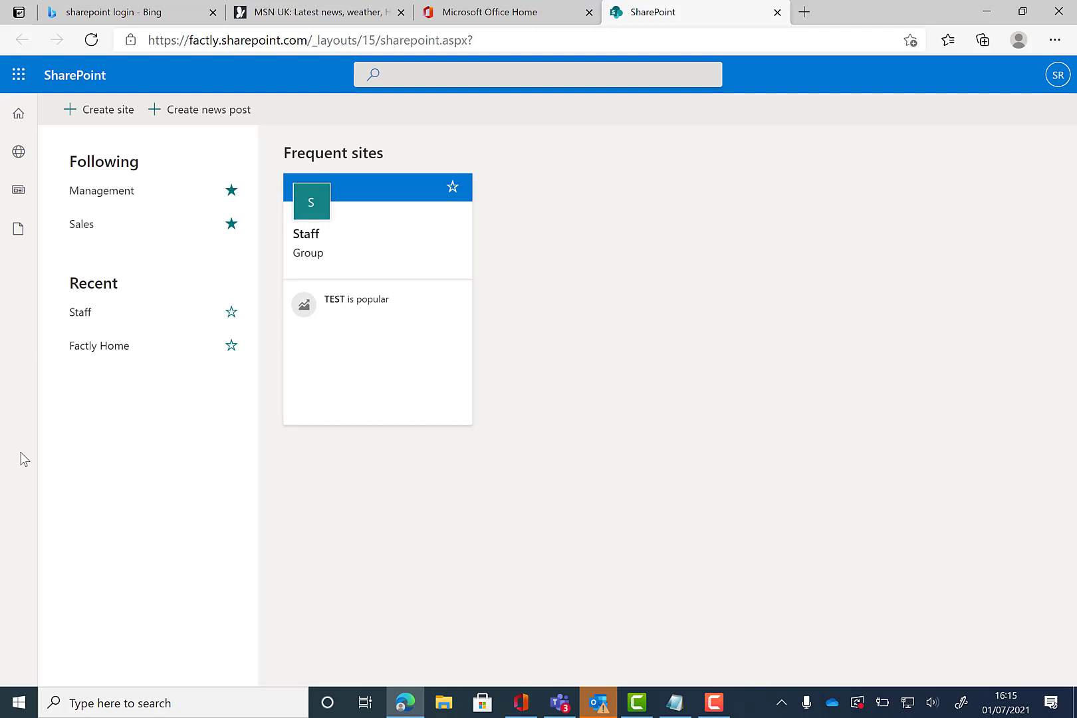
{"action": "mouse_move", "coordinate": [160, 392]}
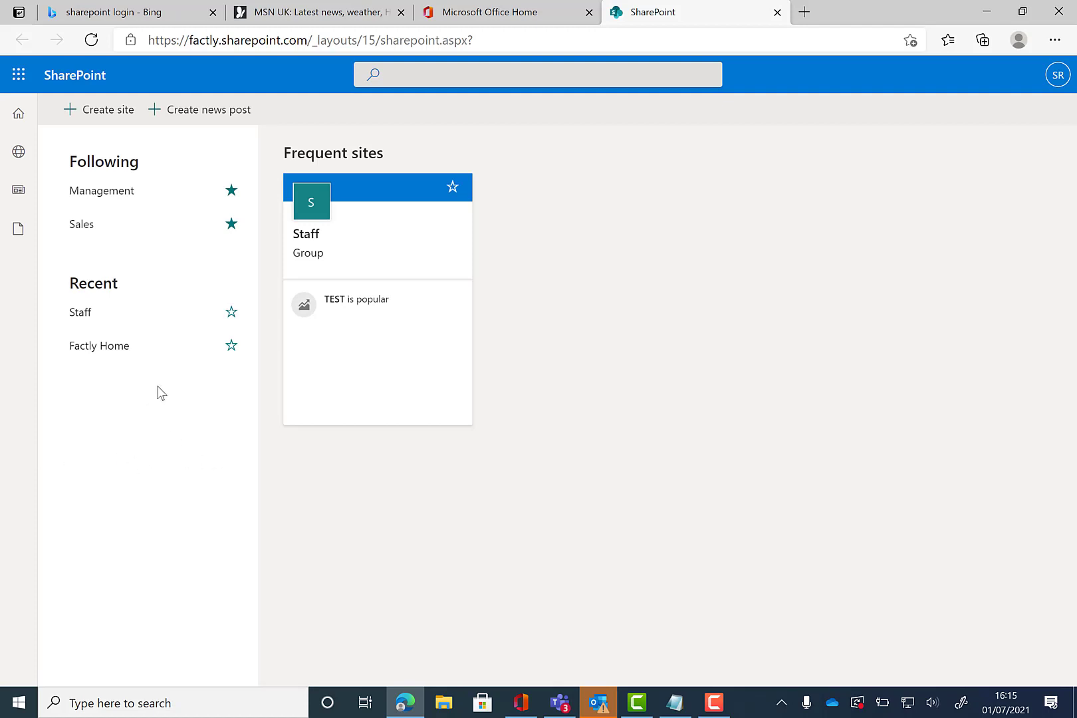
{"action": "mouse_move", "coordinate": [82, 399]}
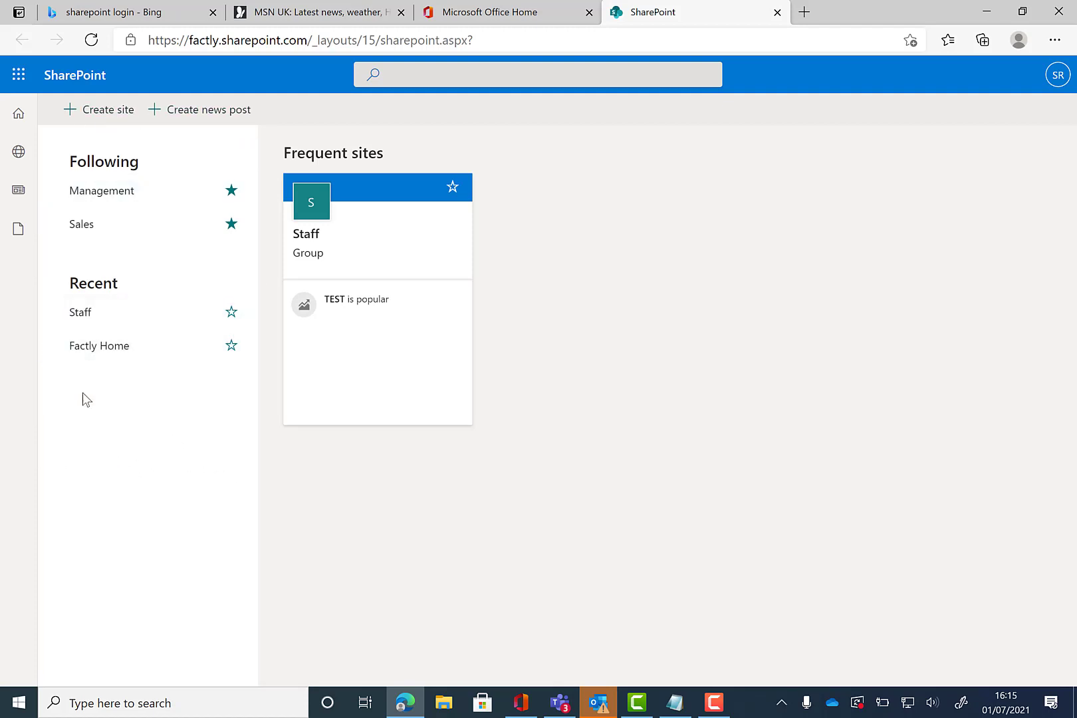
{"action": "left_click", "coordinate": [537, 74]}
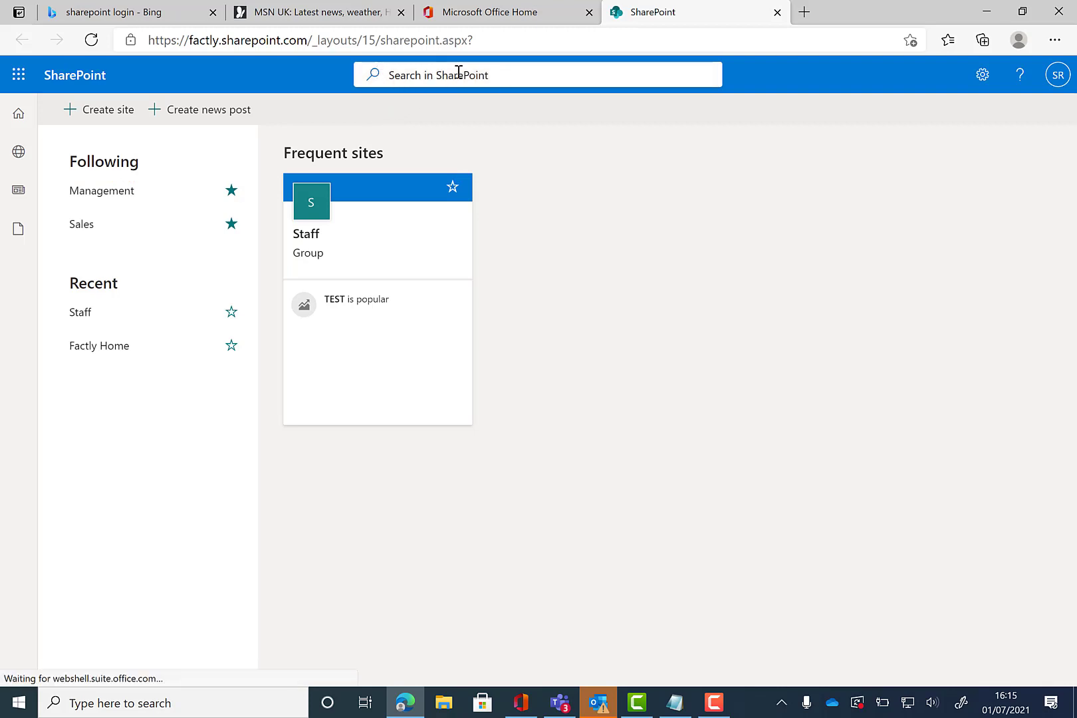
- Run the wildcard search sal*, listing Sales Pitch 2021 first
{"action": "left_click", "coordinate": [538, 75]}
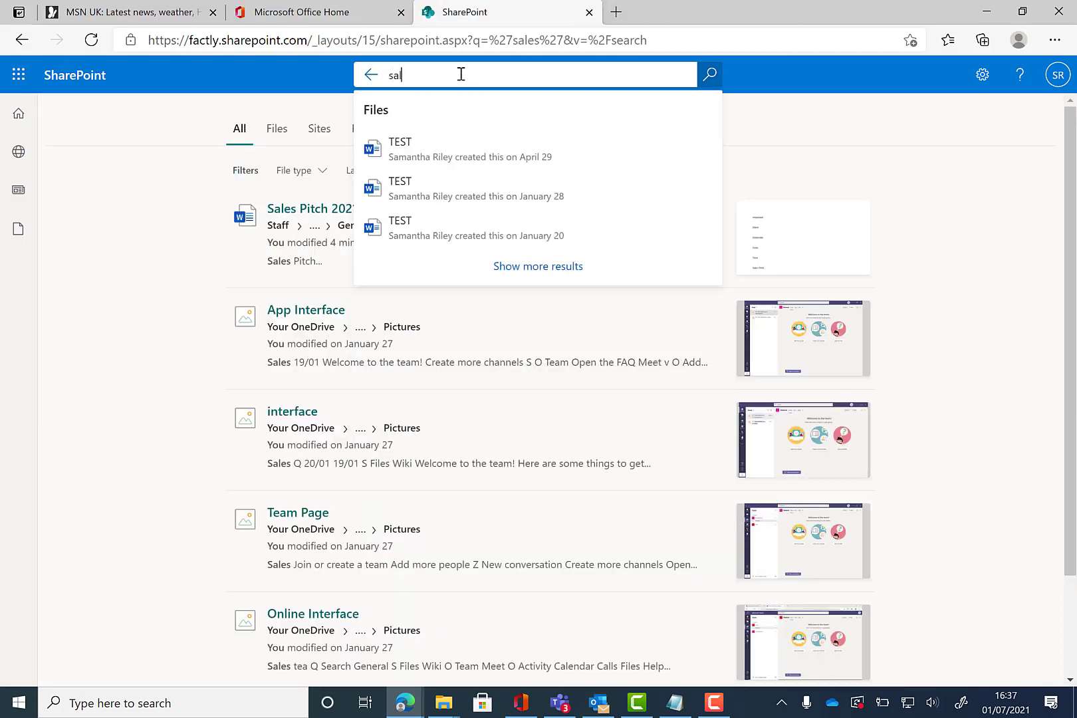
{"action": "type", "text": "*"}
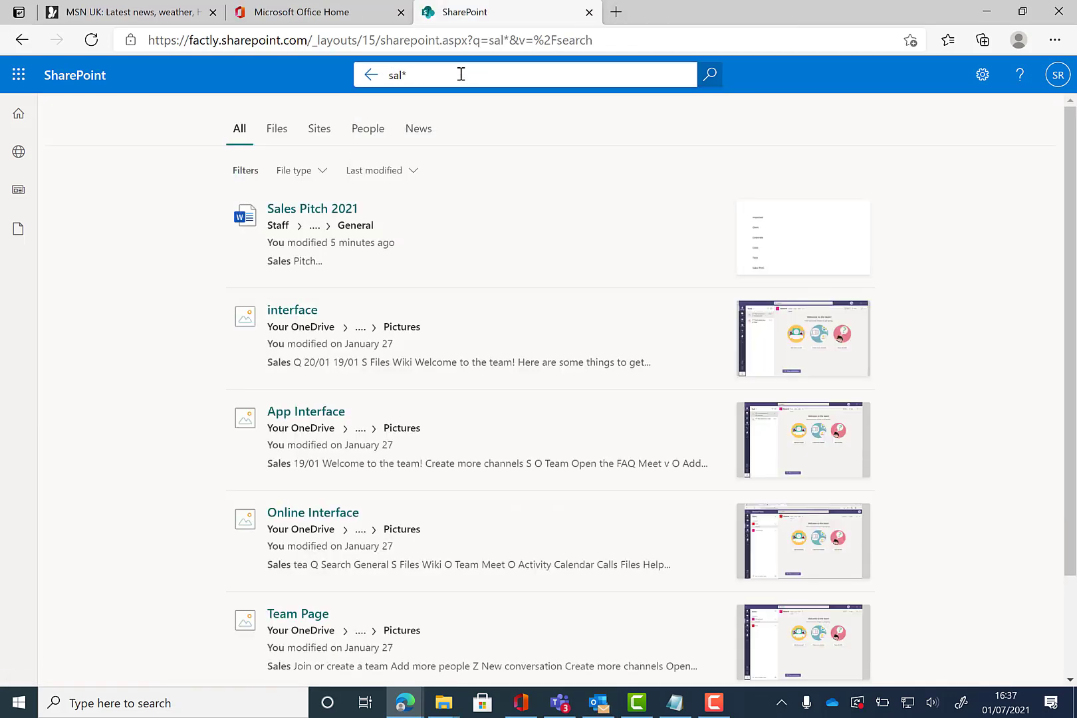
{"action": "mouse_move", "coordinate": [474, 135]}
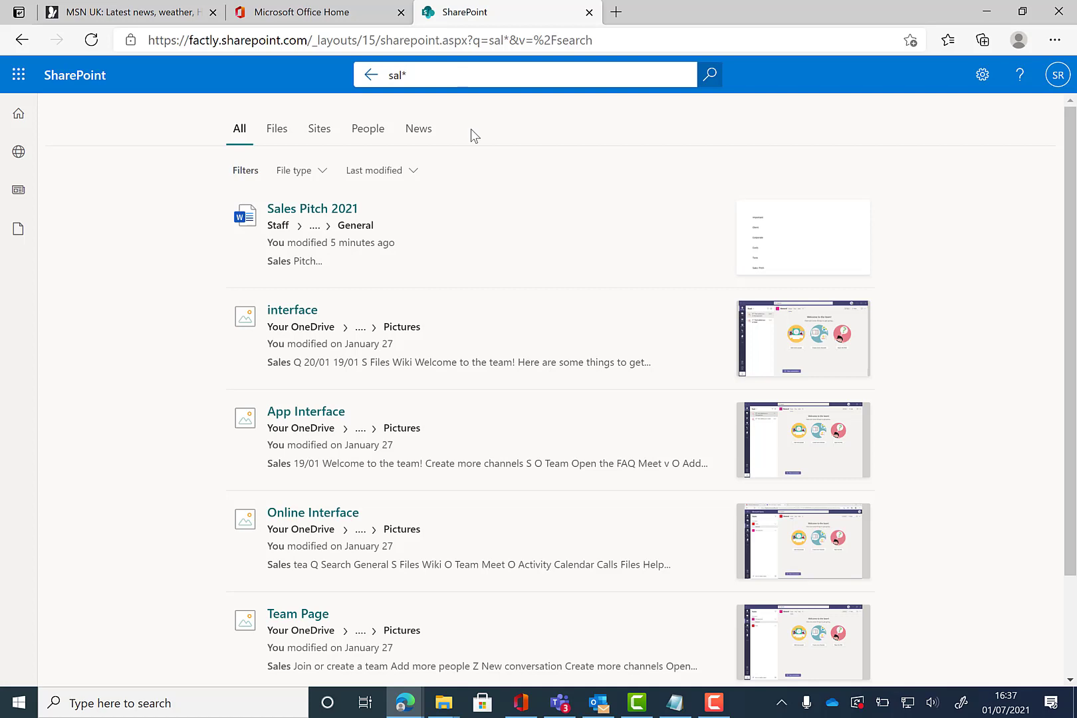
{"action": "mouse_move", "coordinate": [447, 101]}
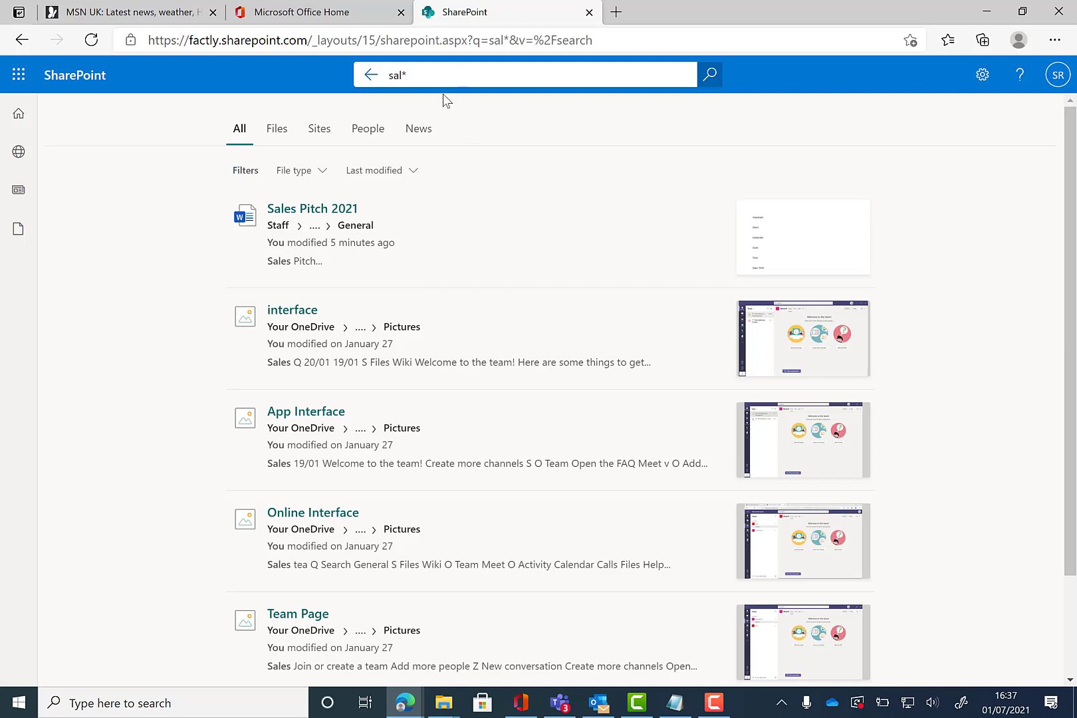
{"action": "mouse_move", "coordinate": [548, 261]}
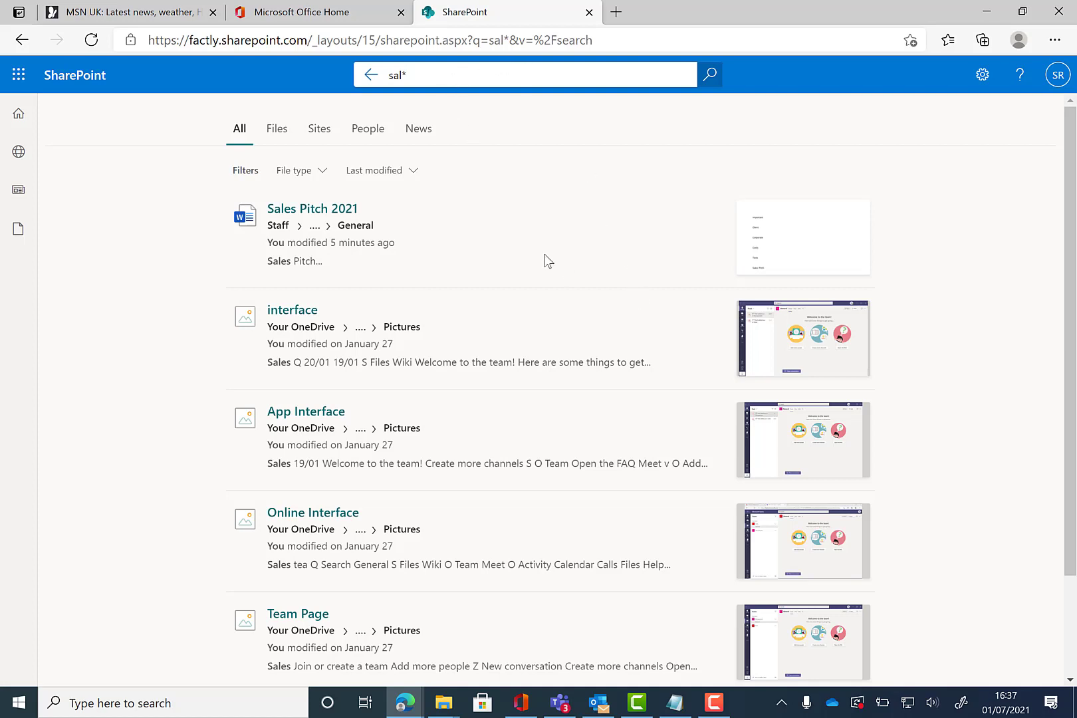
- Search for the quoted term 'sales' and scroll through the Sales Pitch 2021 and picture results
{"action": "left_click", "coordinate": [525, 75]}
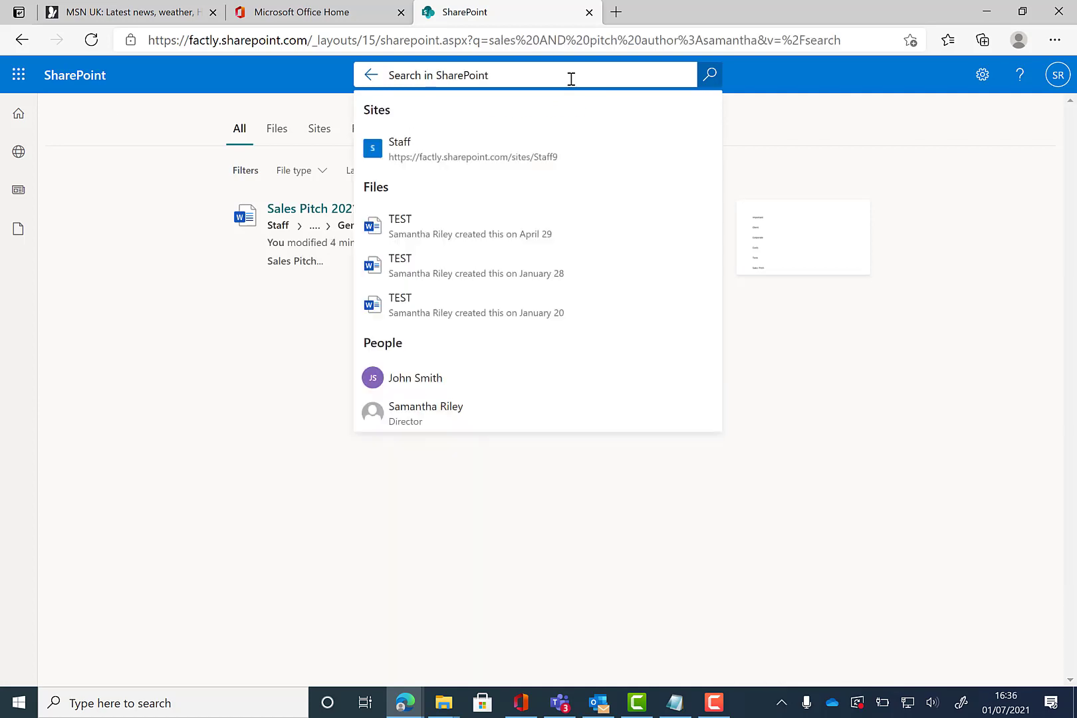
{"action": "type", "text": "'sales"}
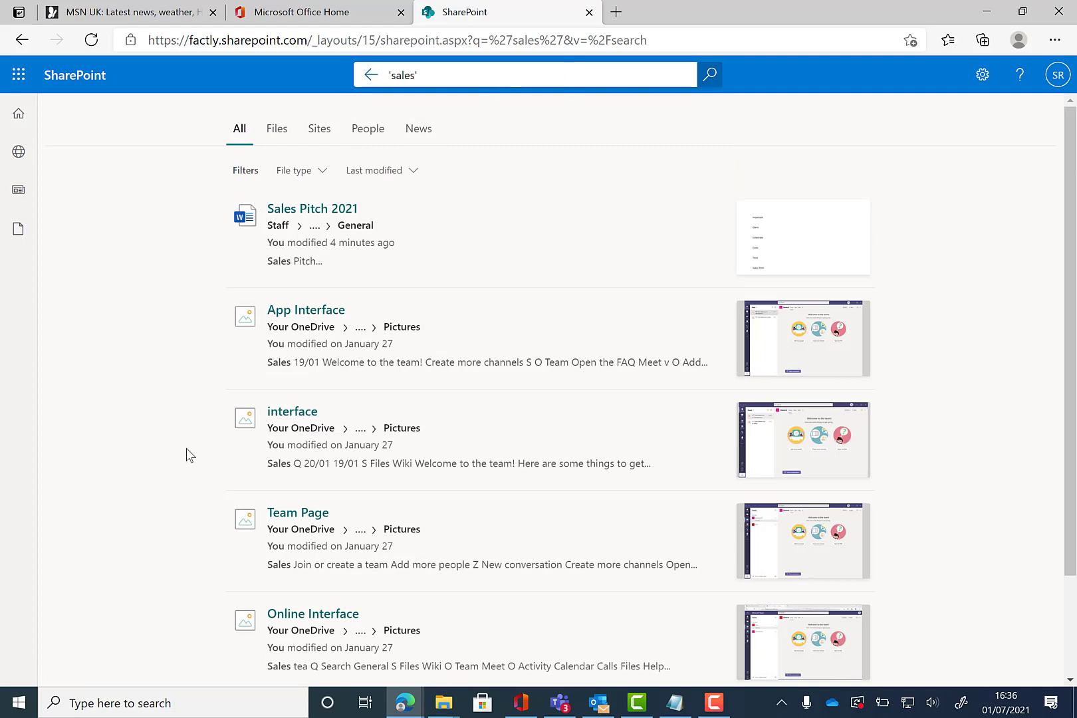
{"action": "scroll", "scroll_direction": "down", "scroll_amount": 3}
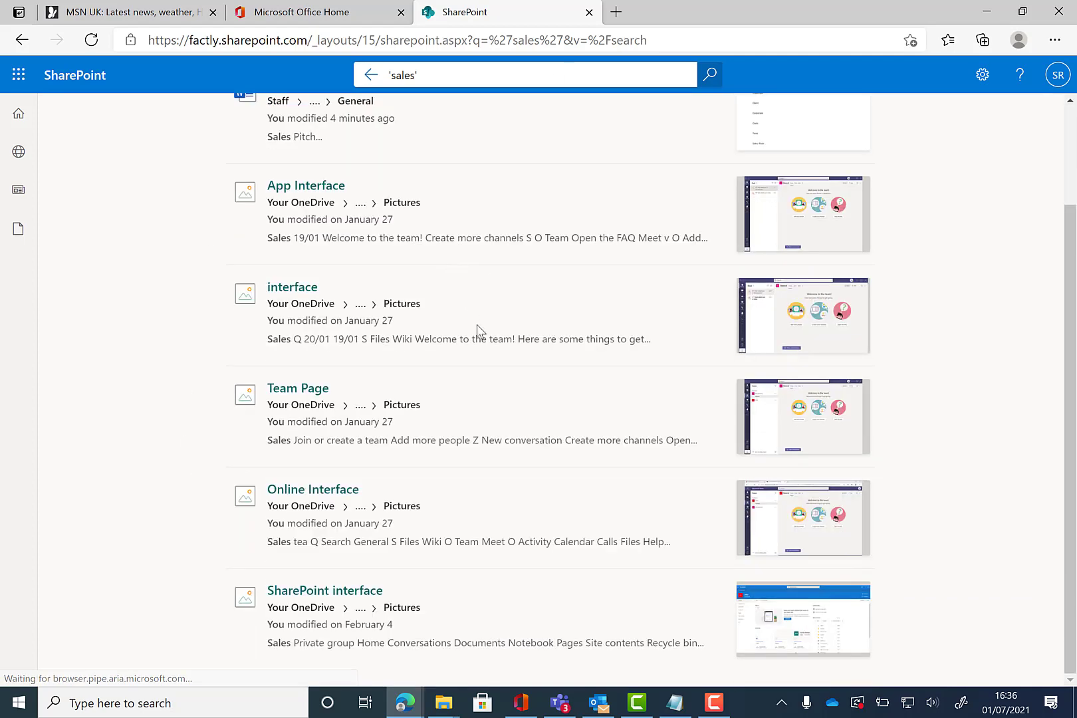
{"action": "scroll", "scroll_direction": "up", "scroll_amount": 3}
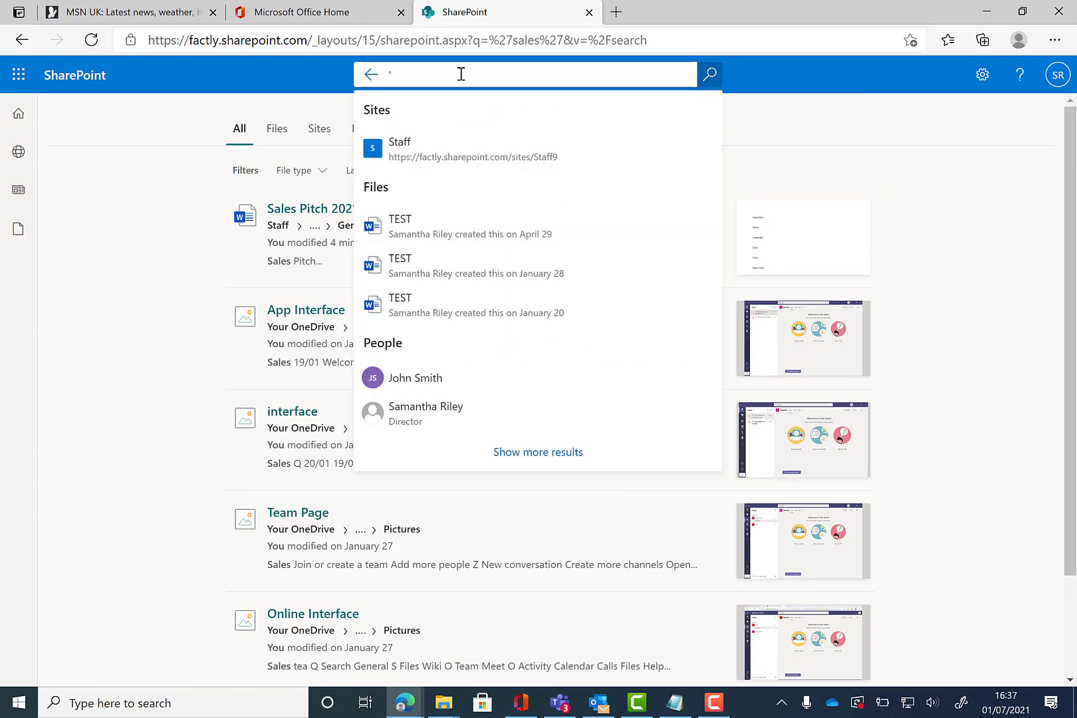
- Search author:samantha, review the folders and form returned, then return to the start page
{"action": "type", "text": "author:s"}
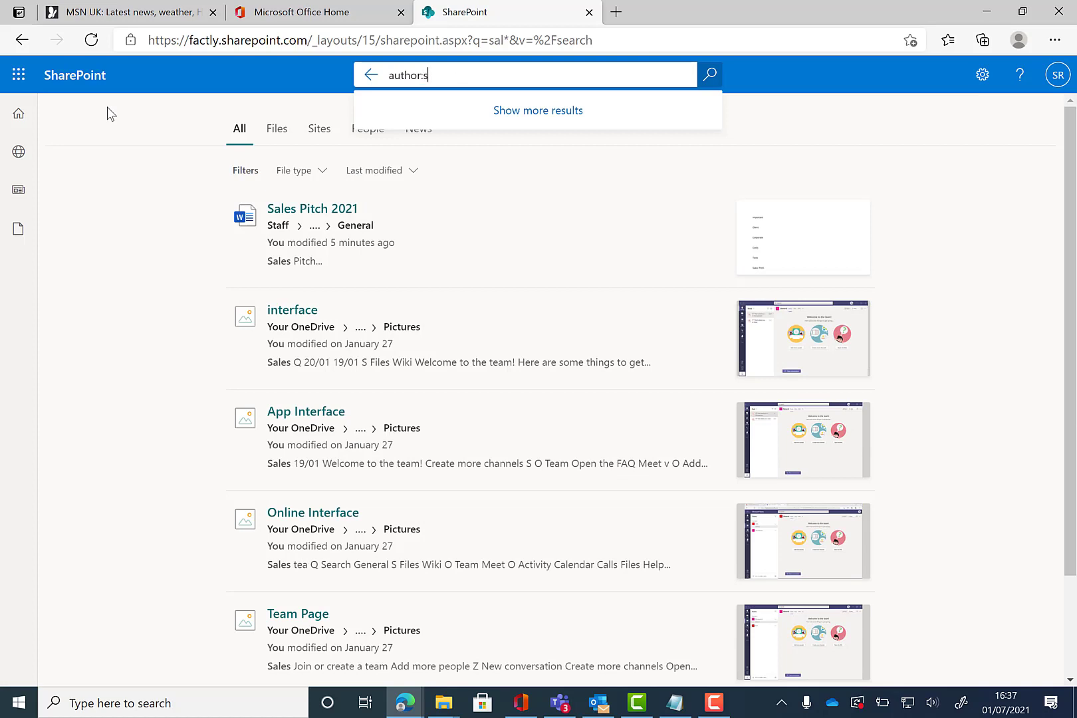
{"action": "type", "text": "amantha"}
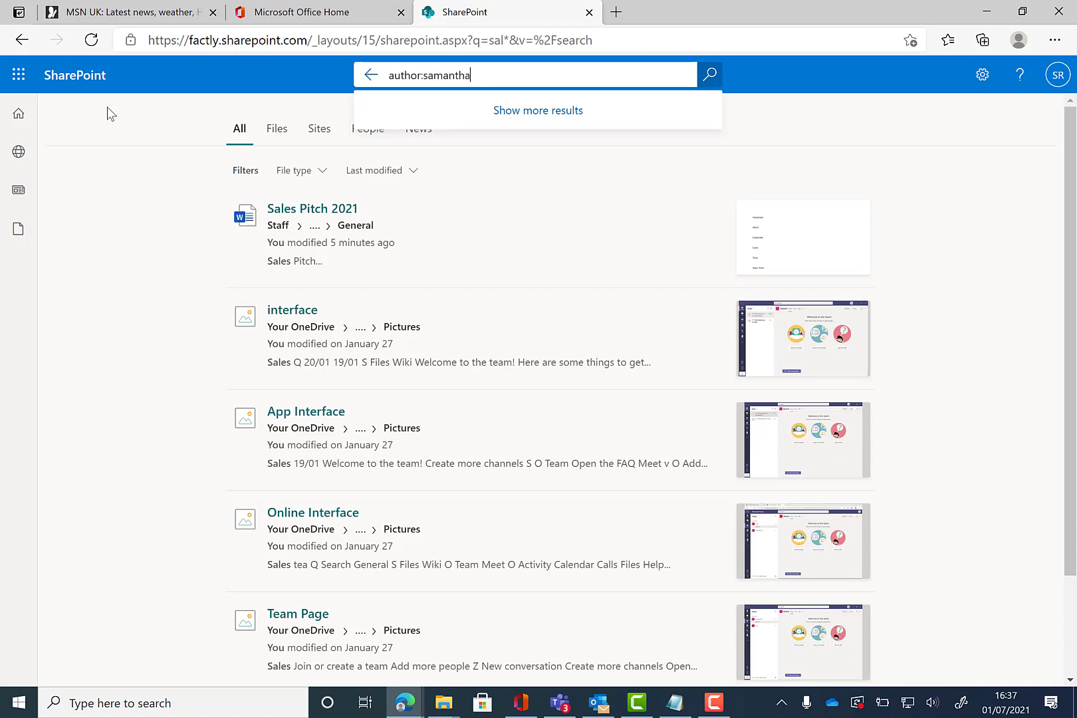
{"action": "left_click", "coordinate": [709, 74]}
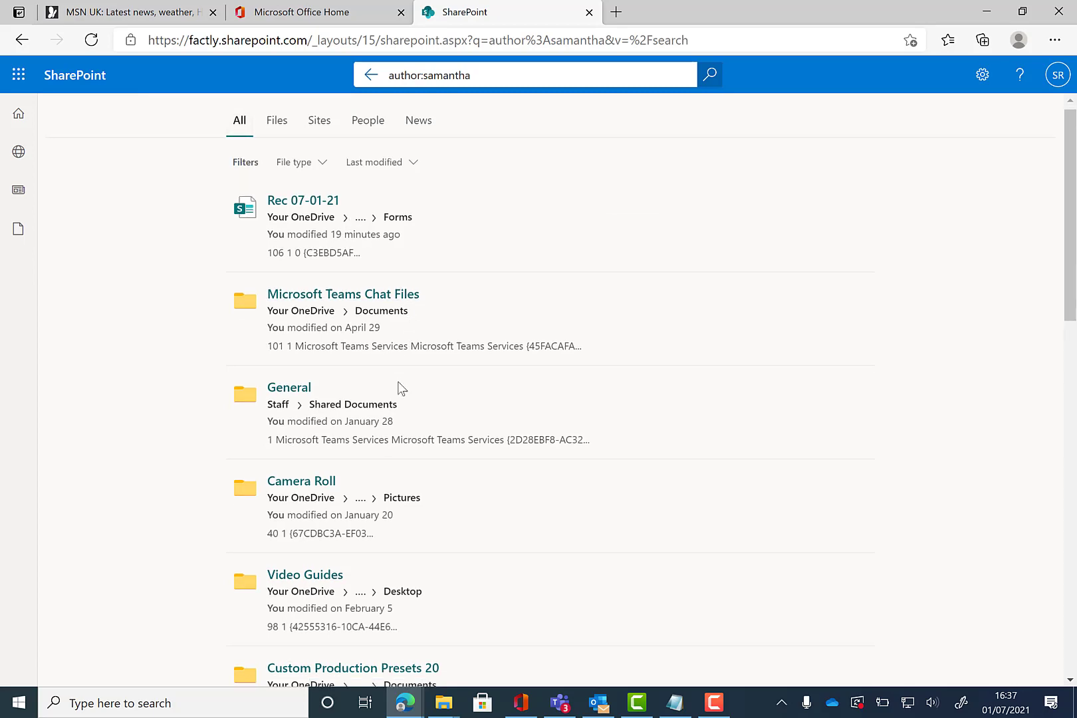
{"action": "scroll", "scroll_direction": "down", "scroll_amount": 3}
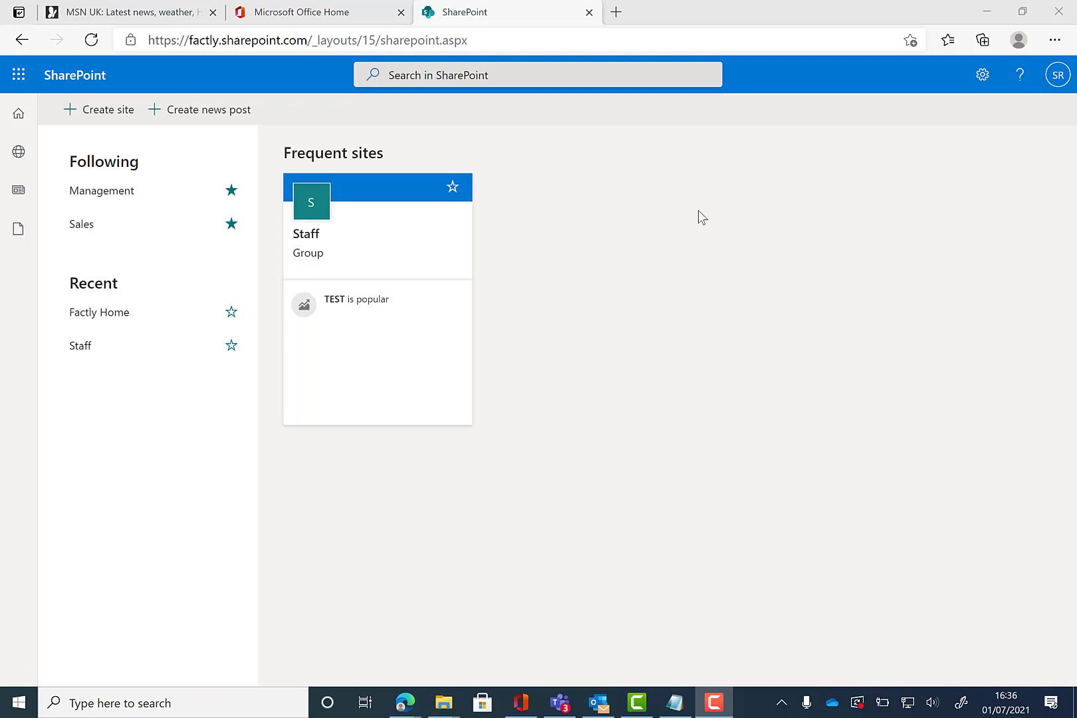
- Search 'sales AND pitch', returning only the Sales Pitch 2021 document
{"action": "left_click", "coordinate": [538, 74]}
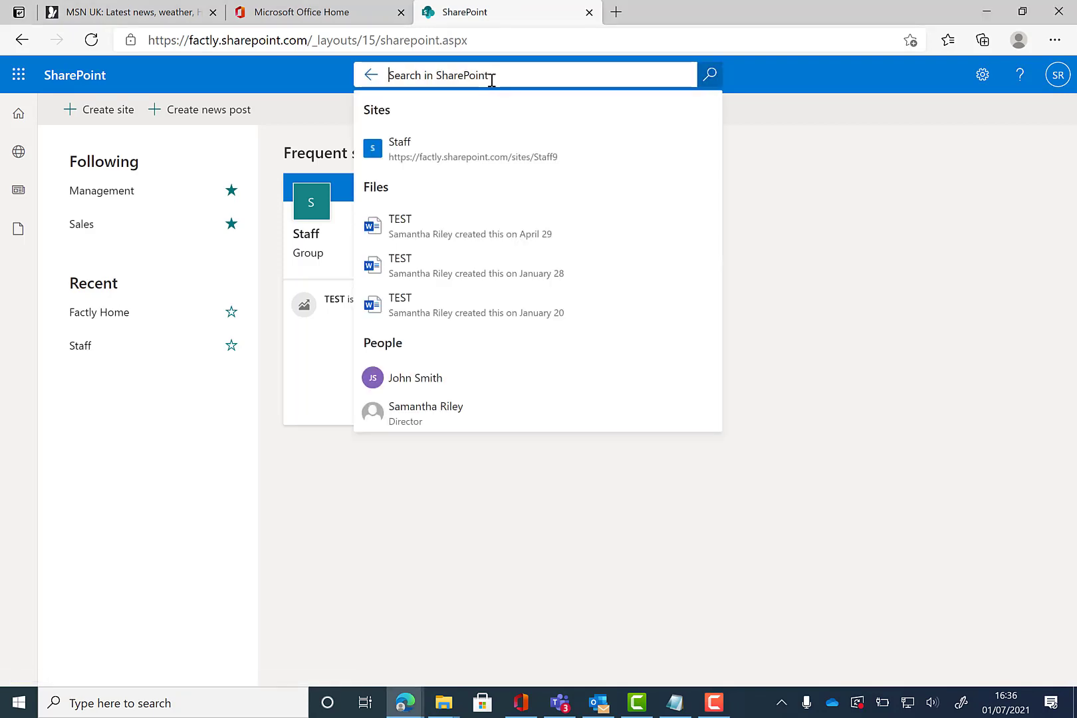
{"action": "type", "text": "sales"}
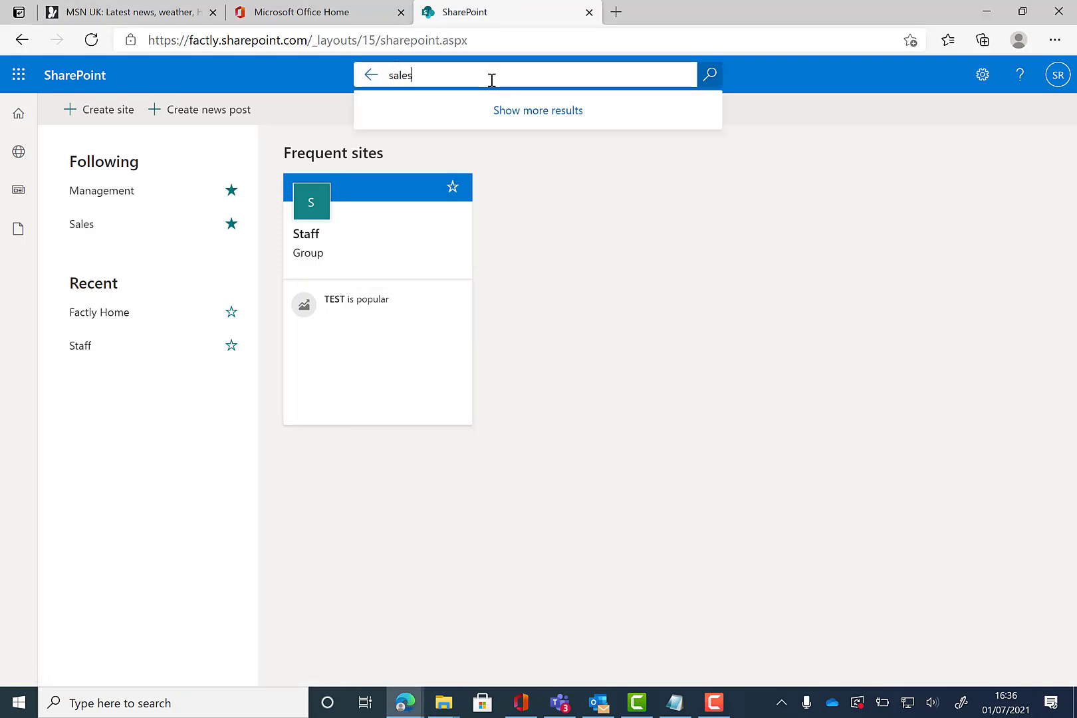
{"action": "type", "text": "AN"}
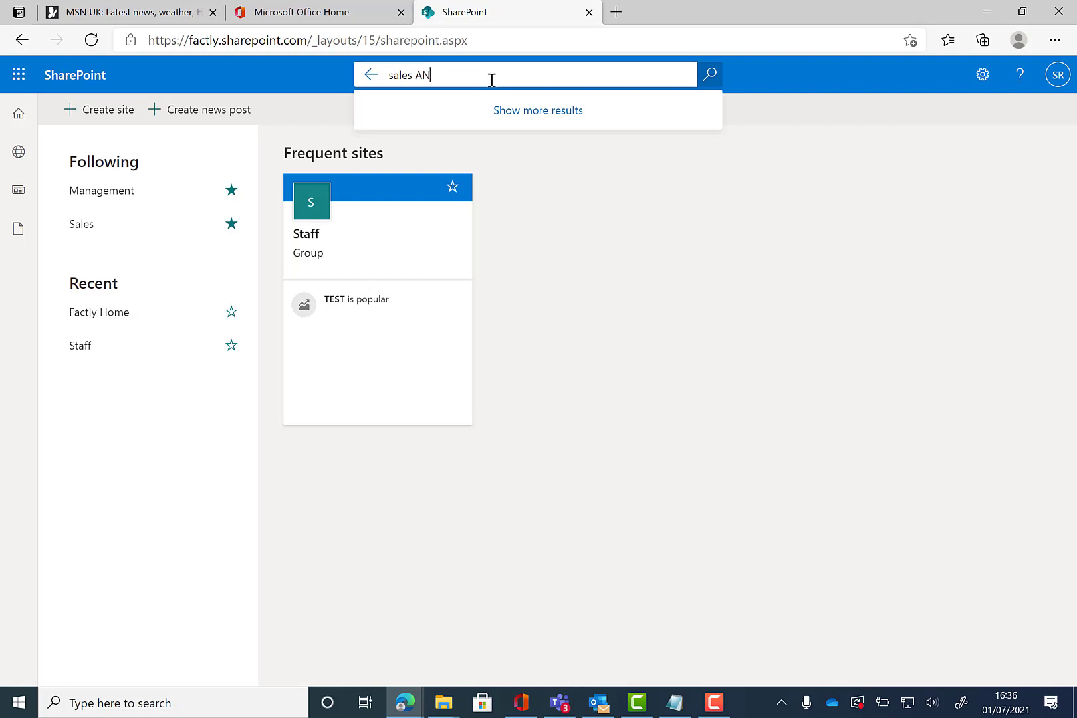
{"action": "type", "text": "D"}
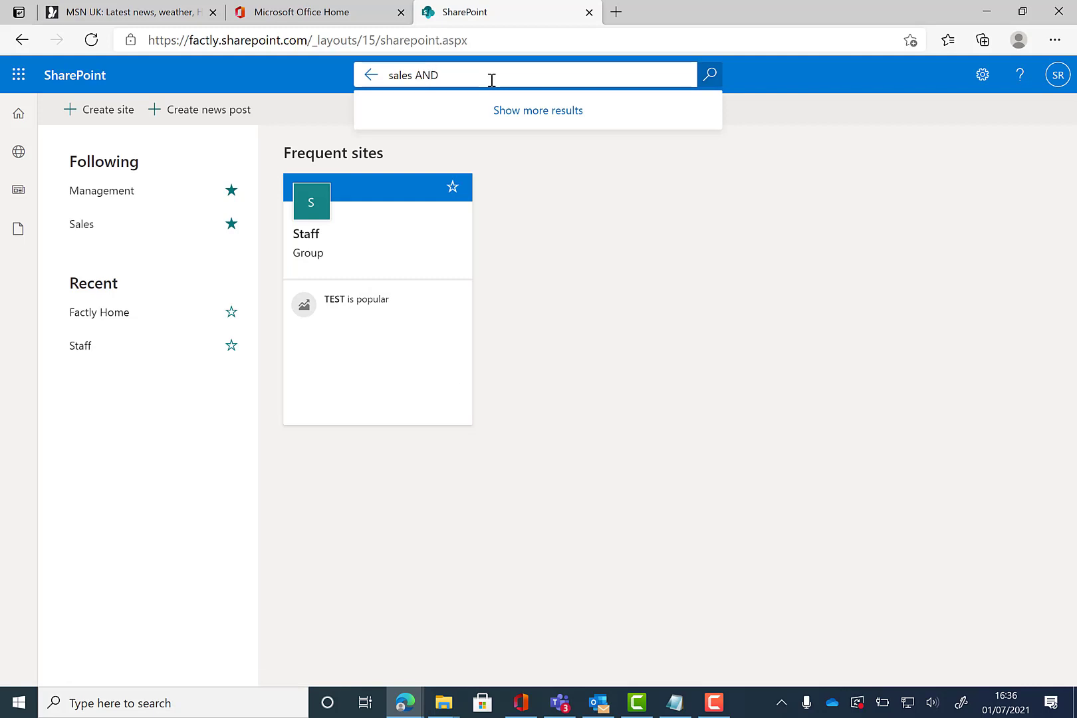
{"action": "type", "text": "pitch"}
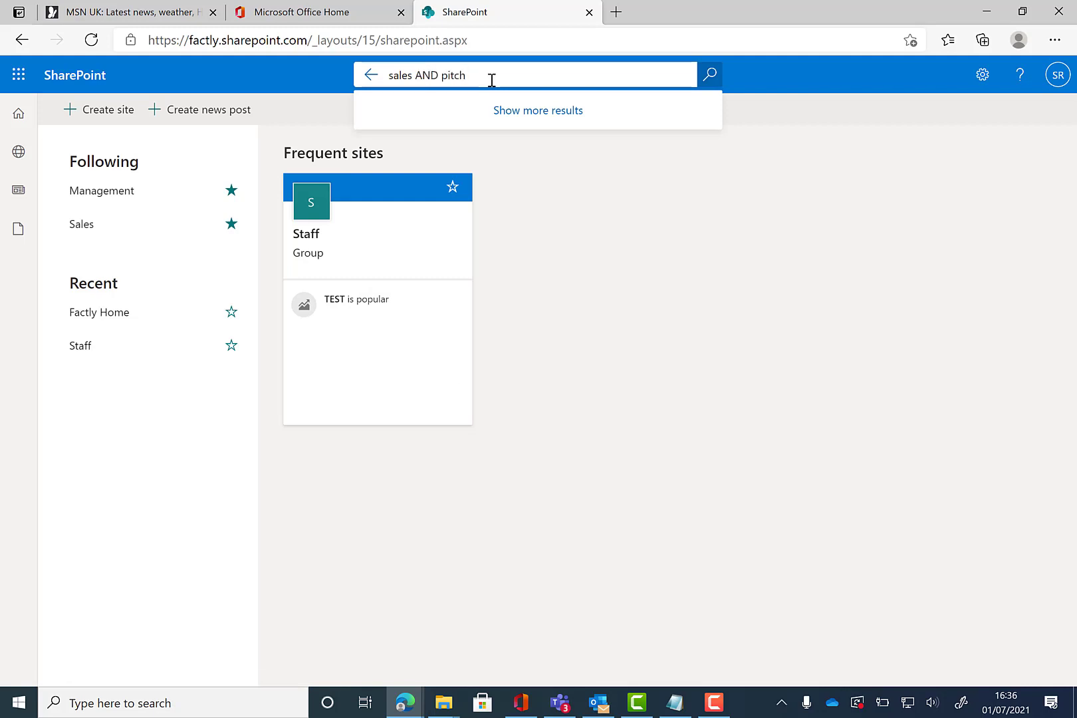
{"action": "left_click", "coordinate": [709, 75]}
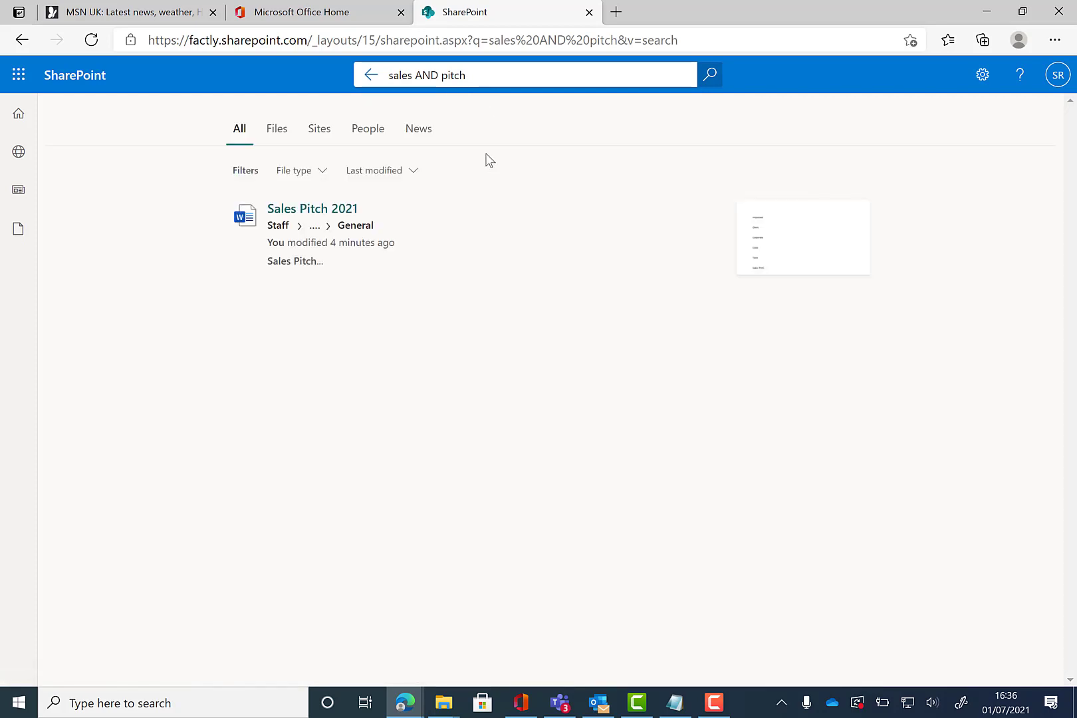
{"action": "mouse_move", "coordinate": [356, 187]}
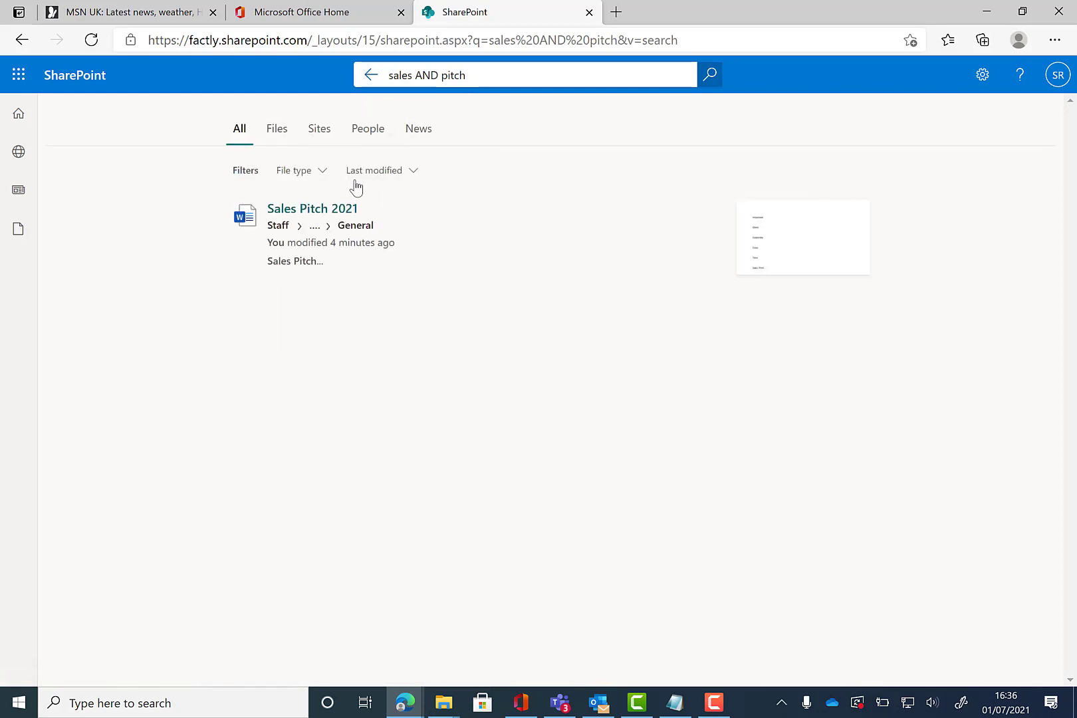
{"action": "mouse_move", "coordinate": [365, 352]}
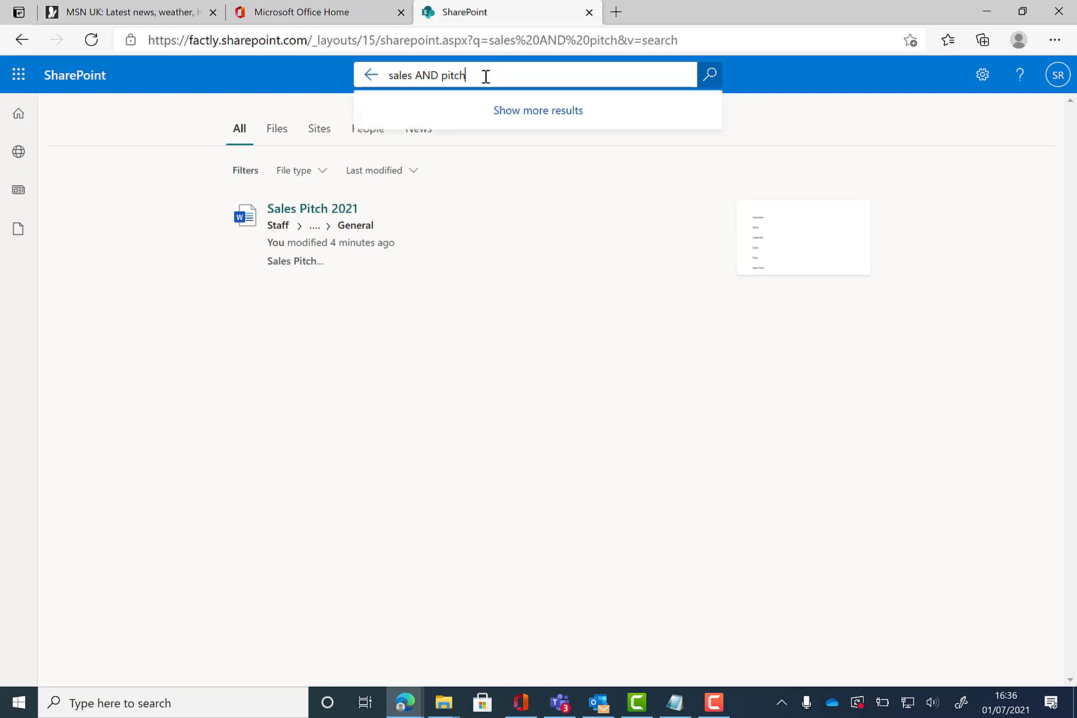
- Refine the query with author:samantha and '2021', still returning Sales Pitch 2021
{"action": "type", "text": "author:samantha"}
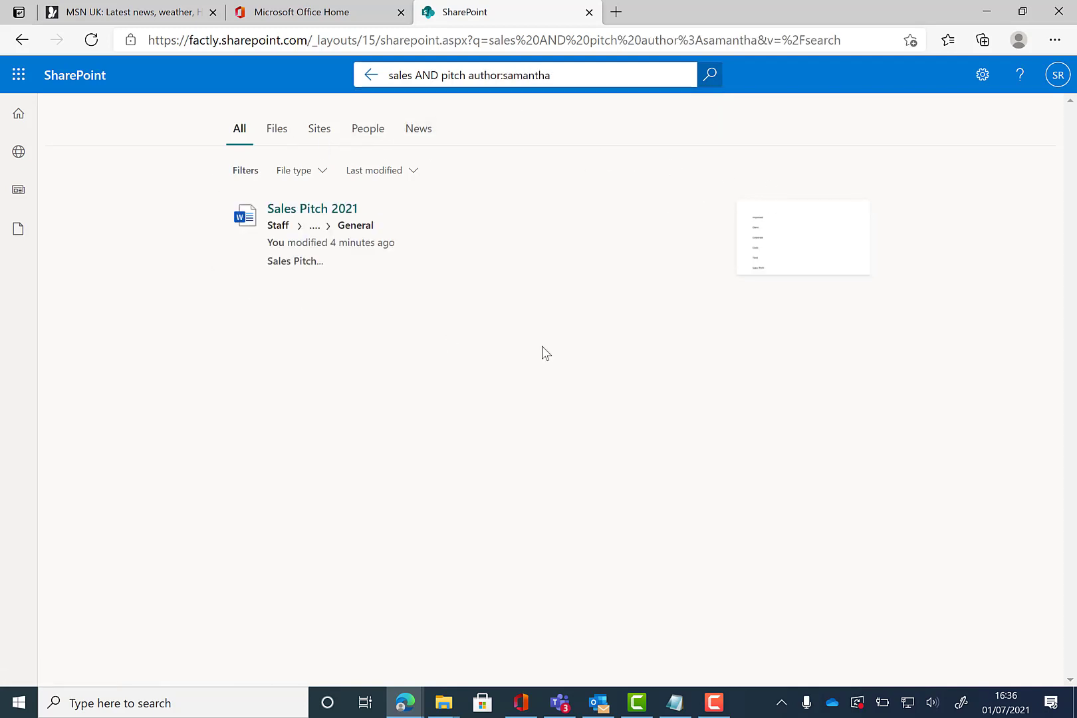
{"action": "mouse_move", "coordinate": [727, 121]}
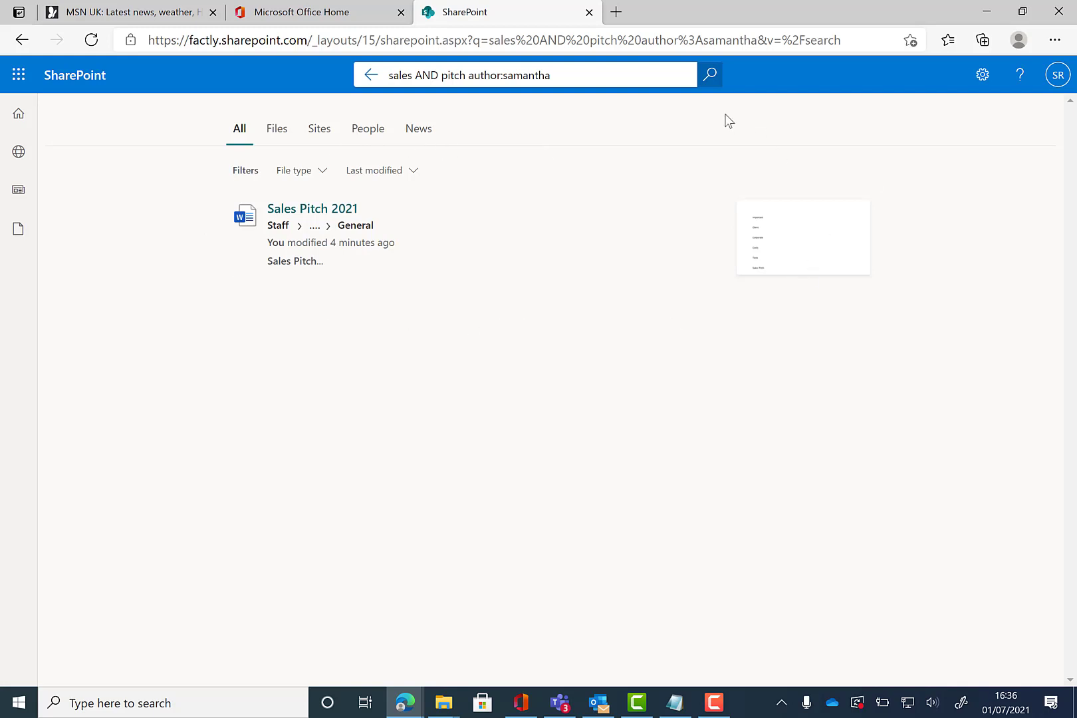
{"action": "left_click", "coordinate": [525, 76]}
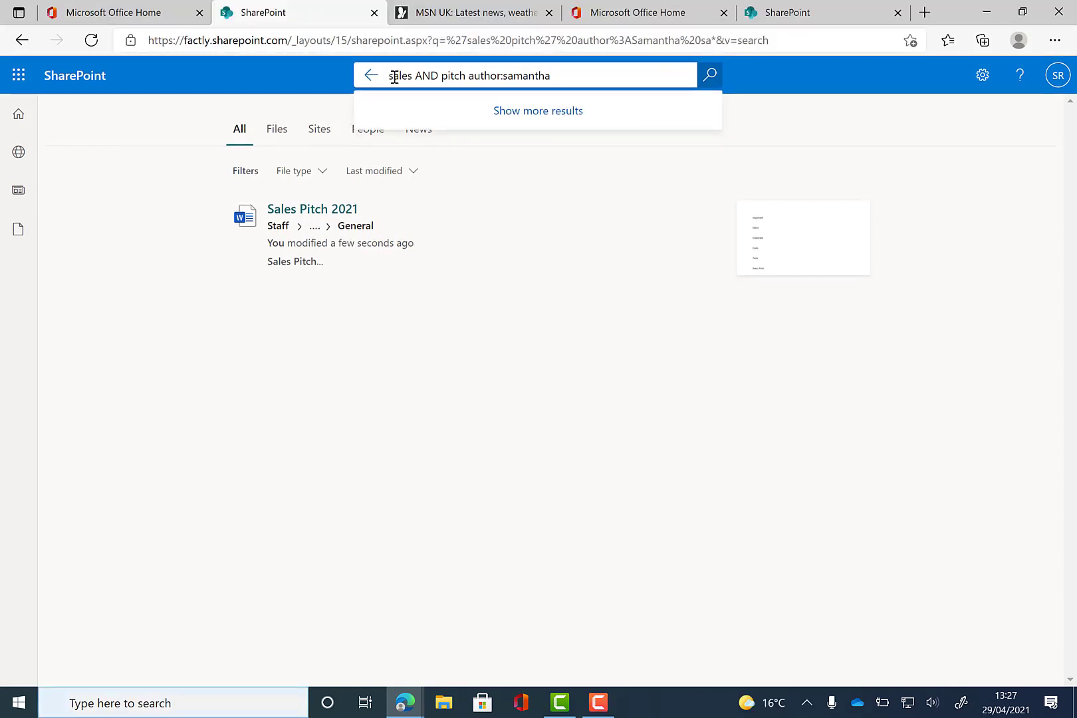
{"action": "type", "text": "'2021'"}
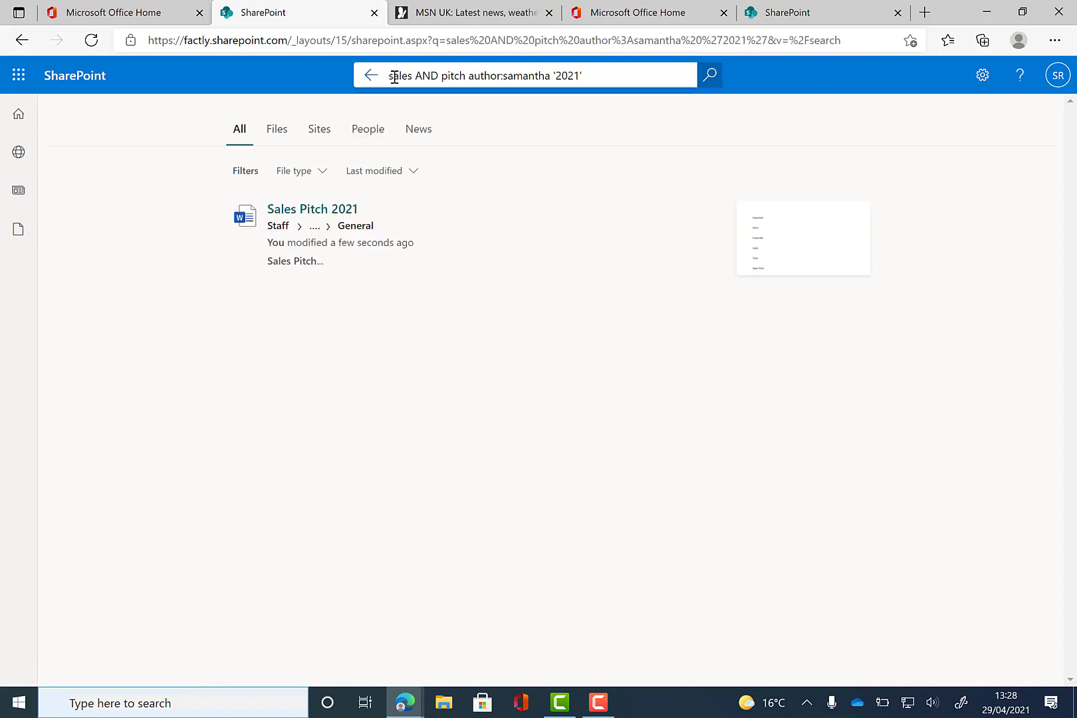
{"action": "mouse_move", "coordinate": [525, 126]}
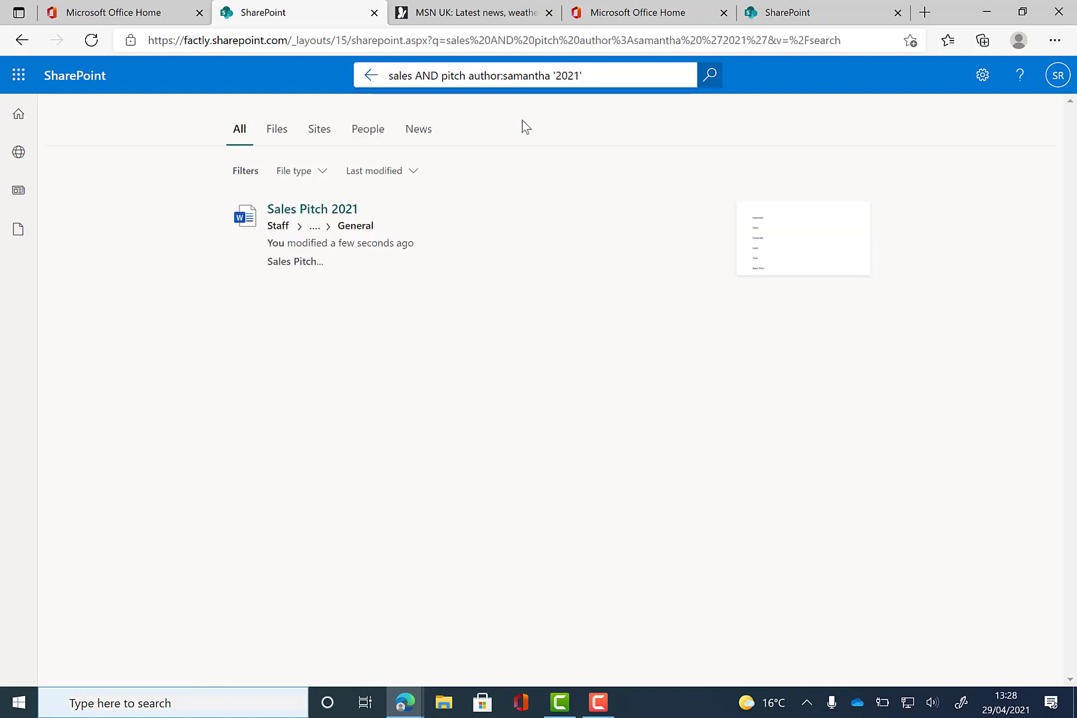
{"action": "mouse_move", "coordinate": [286, 58]}
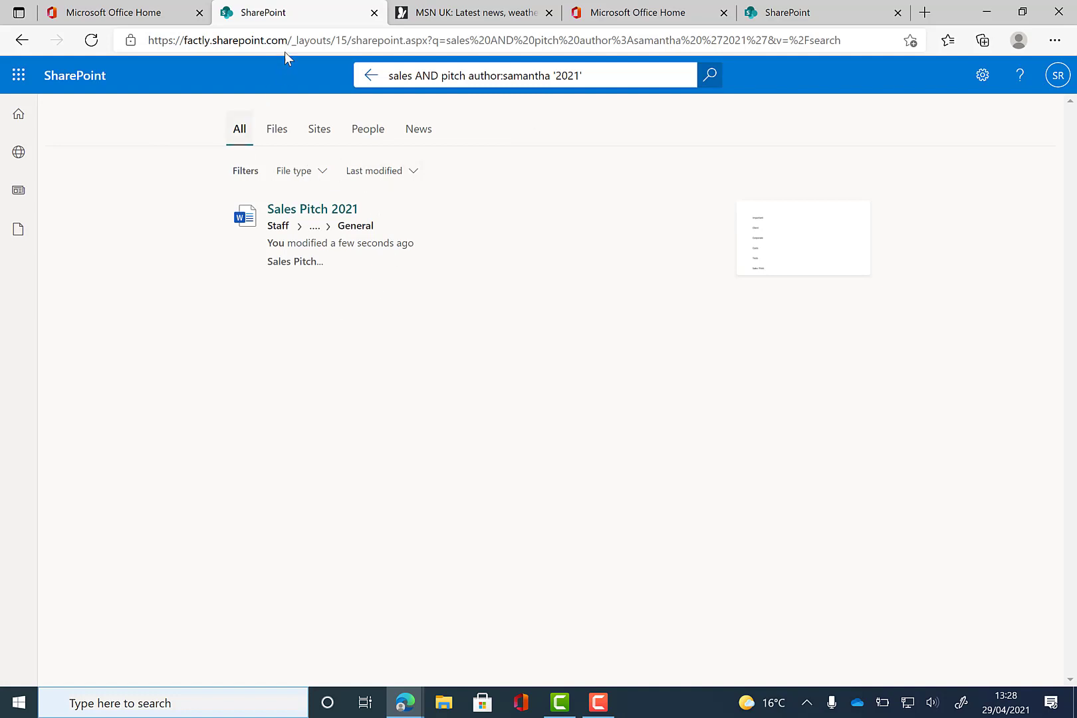
{"action": "mouse_move", "coordinate": [687, 40]}
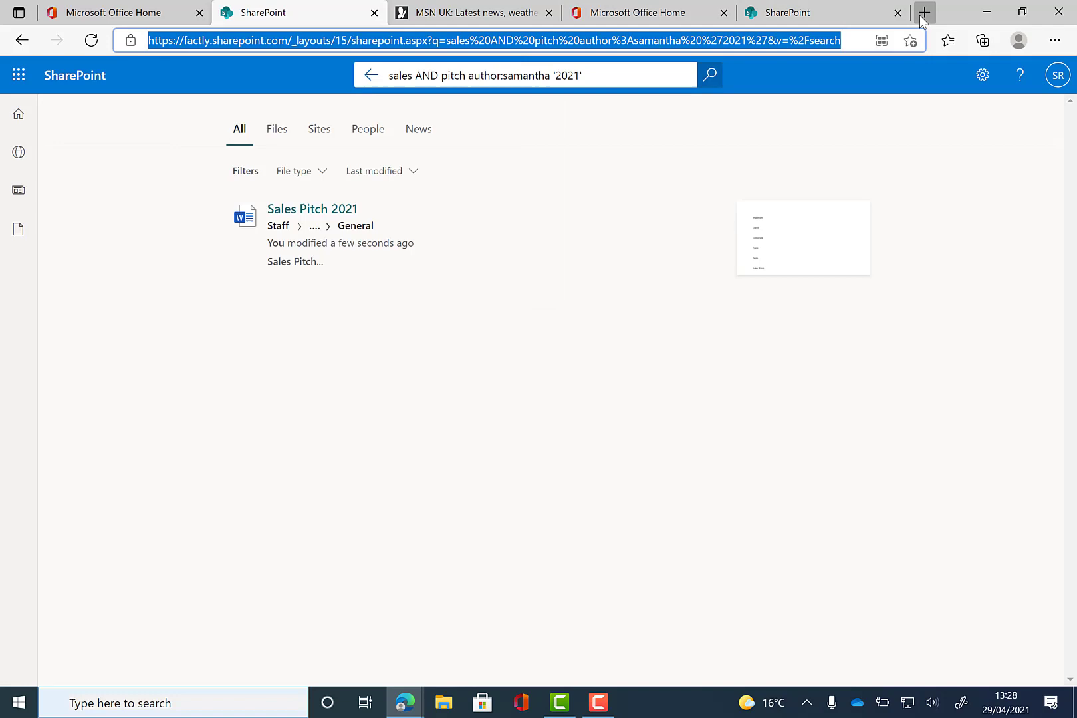
- Enter the copied search-results URL (factly.sharepoint.com ...?q=sales AND pitch...) in a new browser tab
{"action": "left_click", "coordinate": [925, 13]}
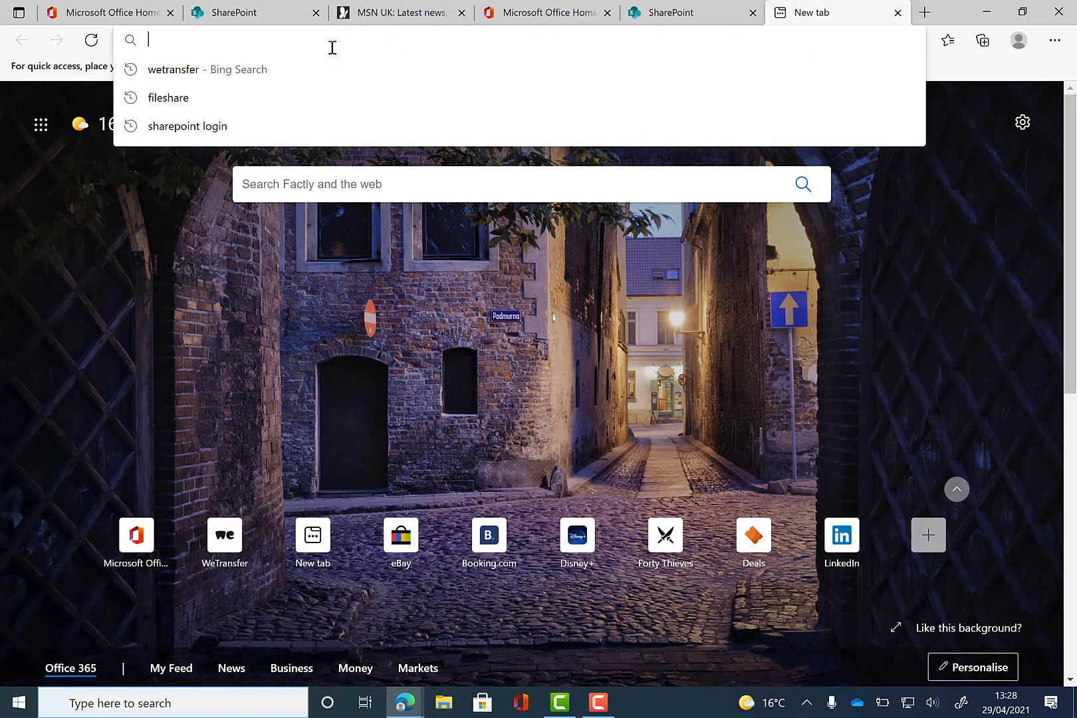
{"action": "type", "text": "https://factly.sharepoint.com/_layouts/15/sharepoint.aspx?q=sales%20AND%20pitch%20author%3Asamantha%20%272021%27&v=%2Fsearch"}
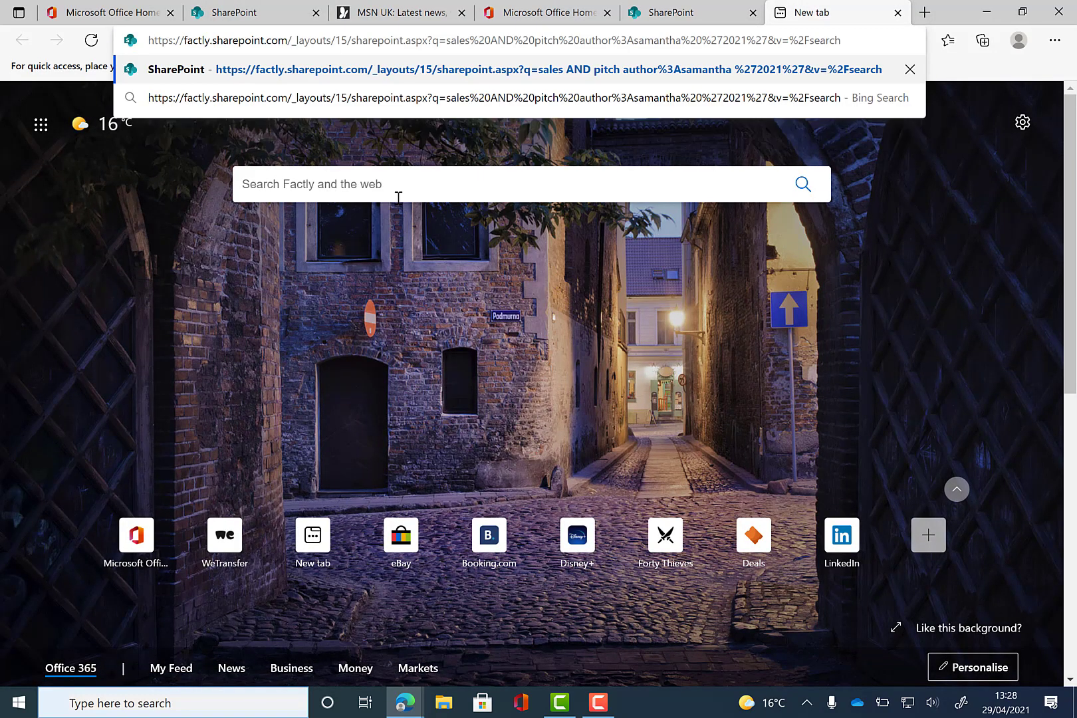